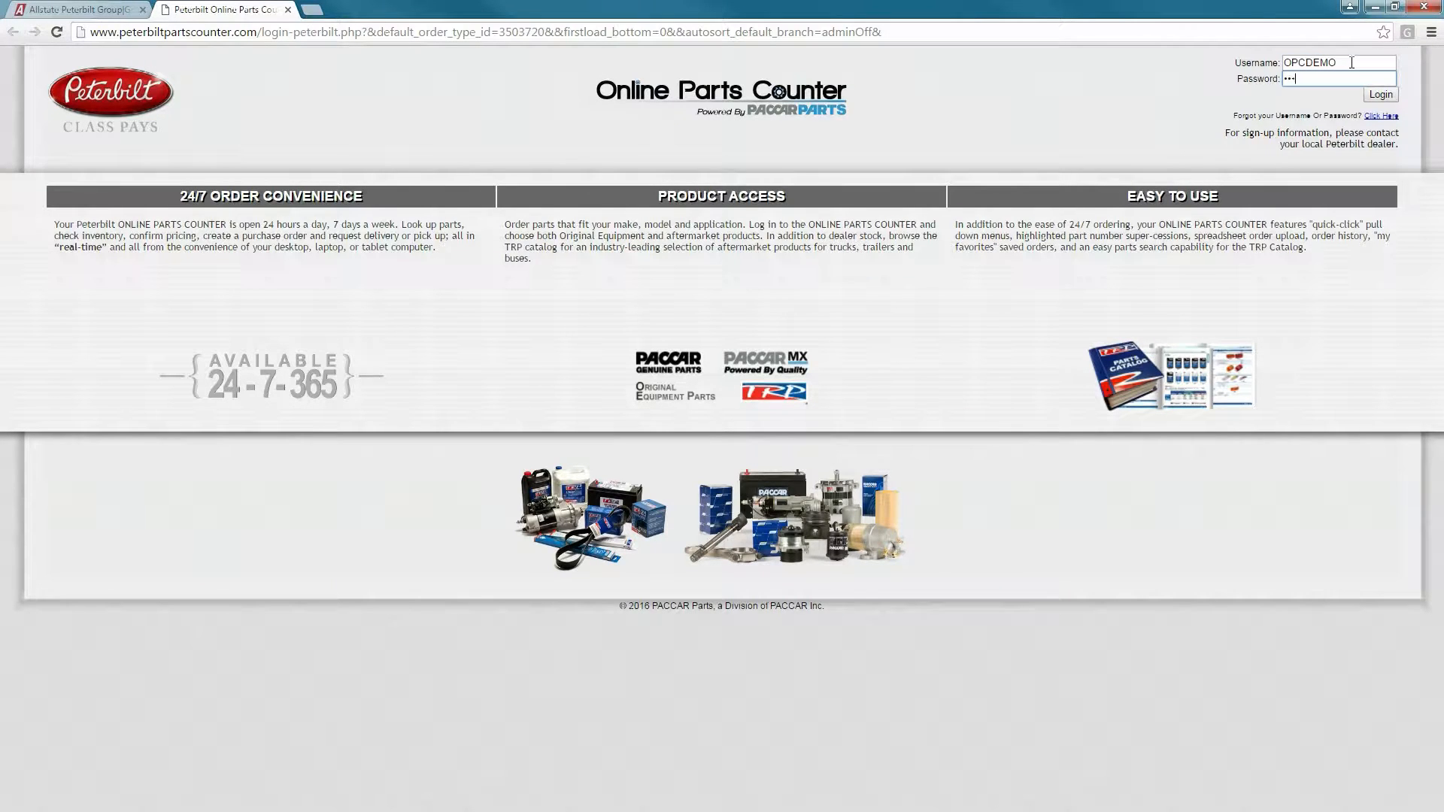
Step: Sign in to the demo account from the login page
{"action": "left_click", "coordinate": [1381, 93]}
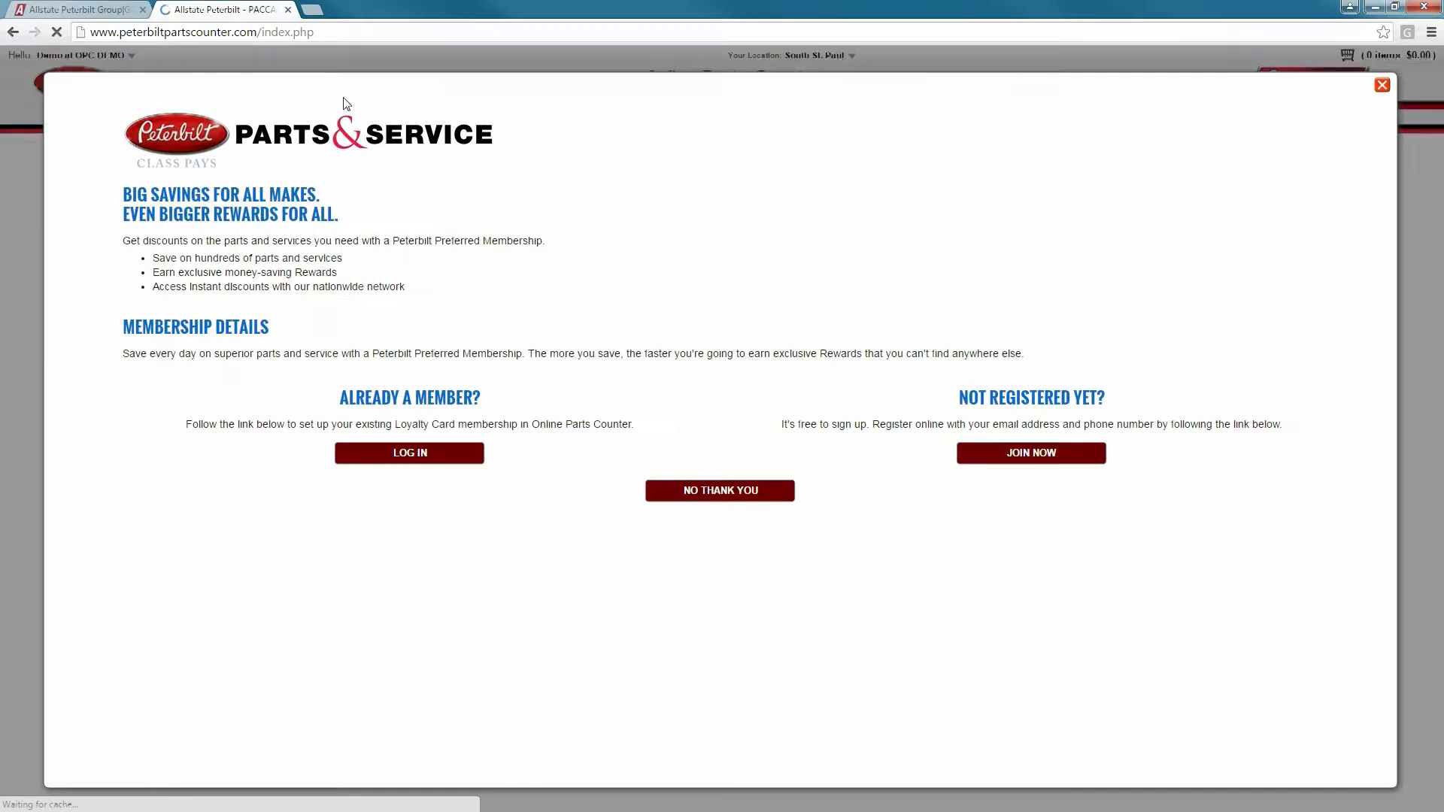
Step: Link the existing Preferred Membership, verify the matching row and continue to the stock check page
{"action": "left_click", "coordinate": [409, 453]}
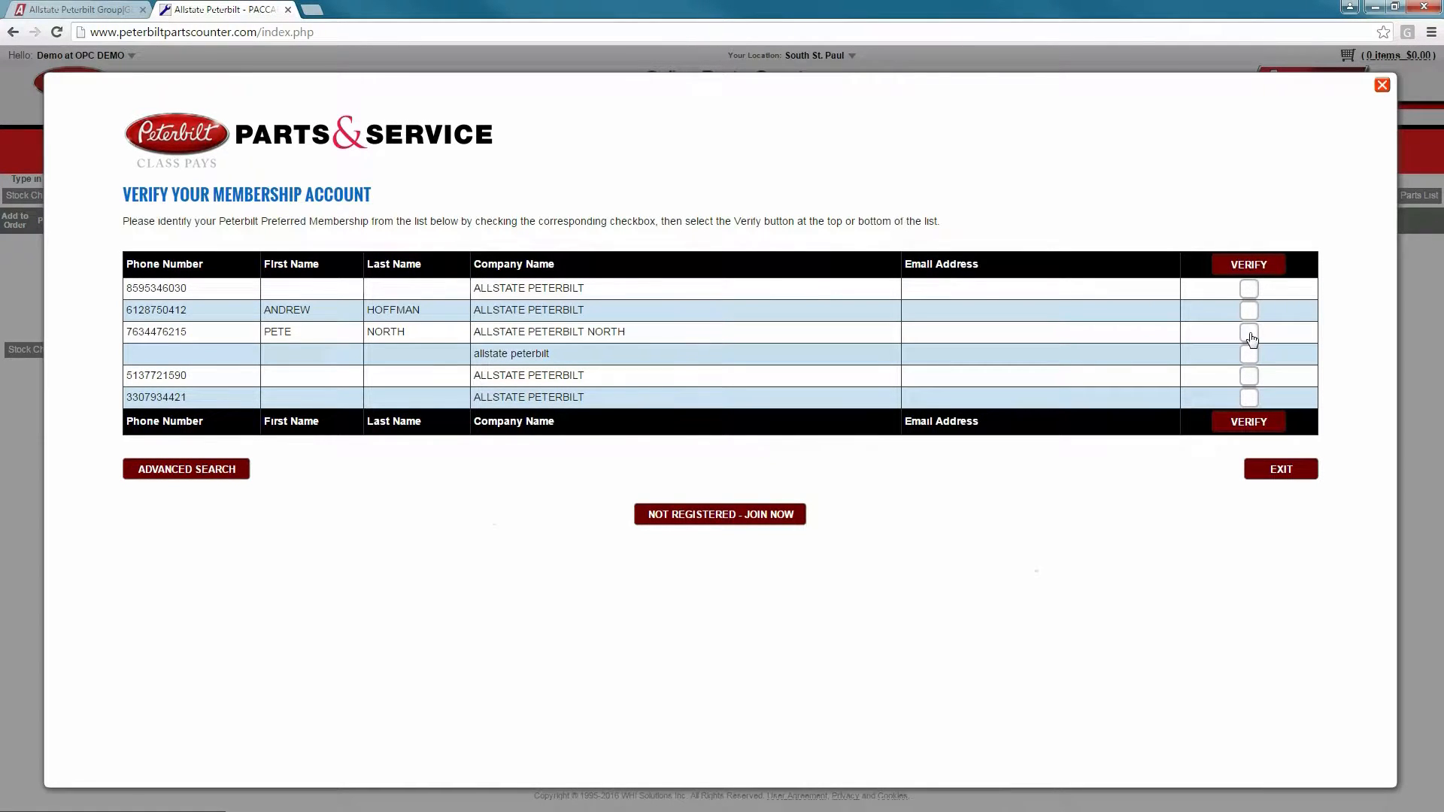
{"action": "left_click", "coordinate": [1249, 332]}
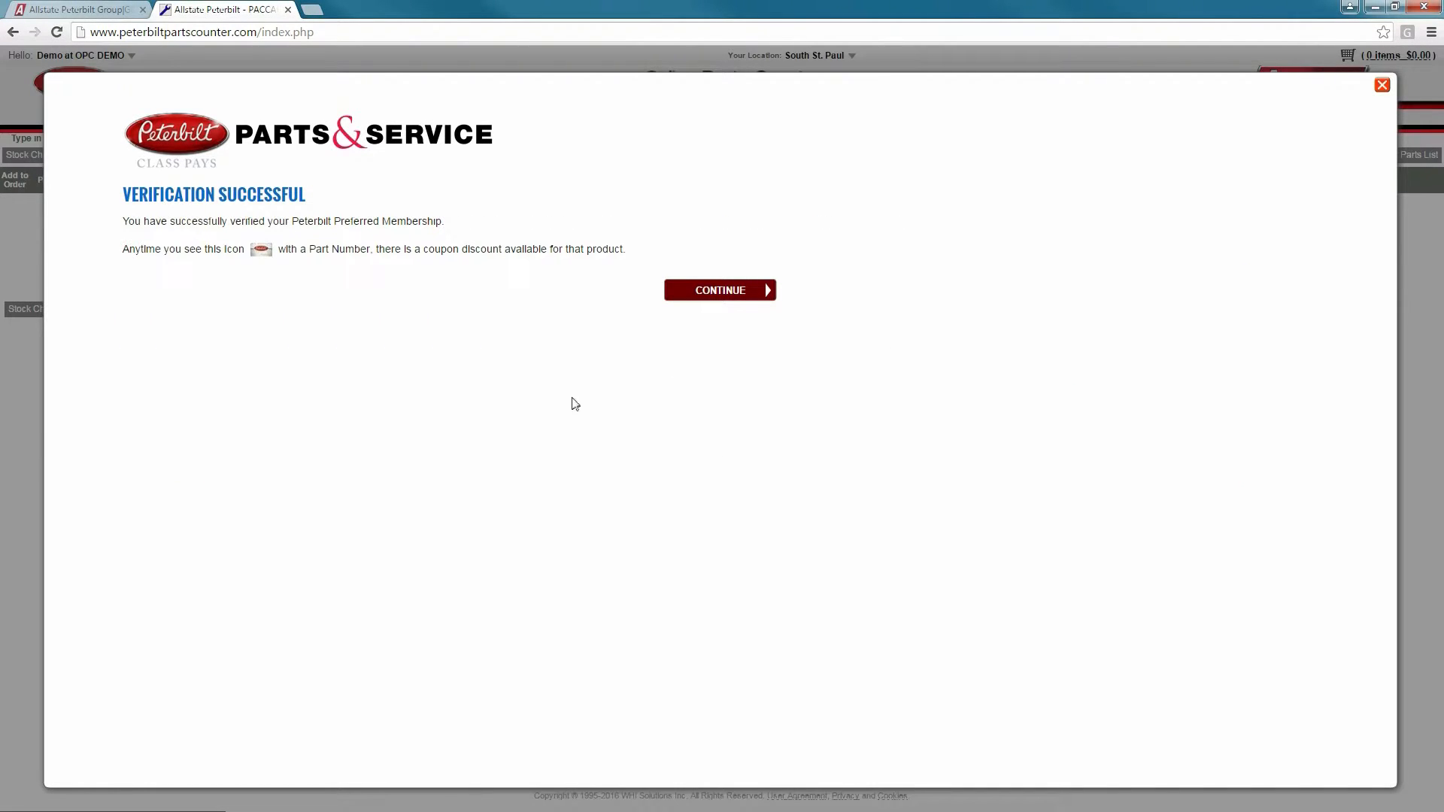
{"action": "left_click", "coordinate": [720, 290]}
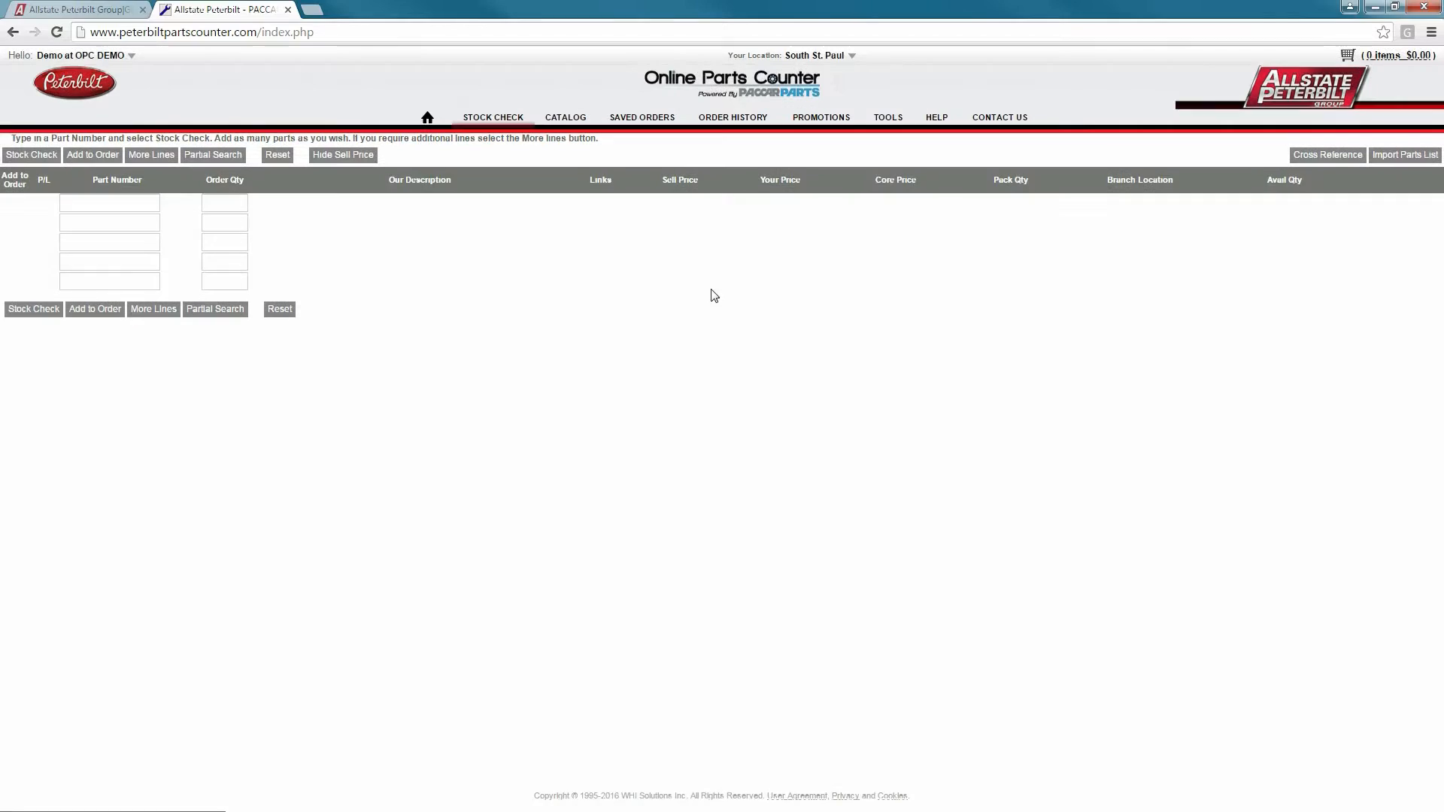
Step: Choose a parts catalog from the Catalog menu
{"action": "left_click", "coordinate": [565, 117]}
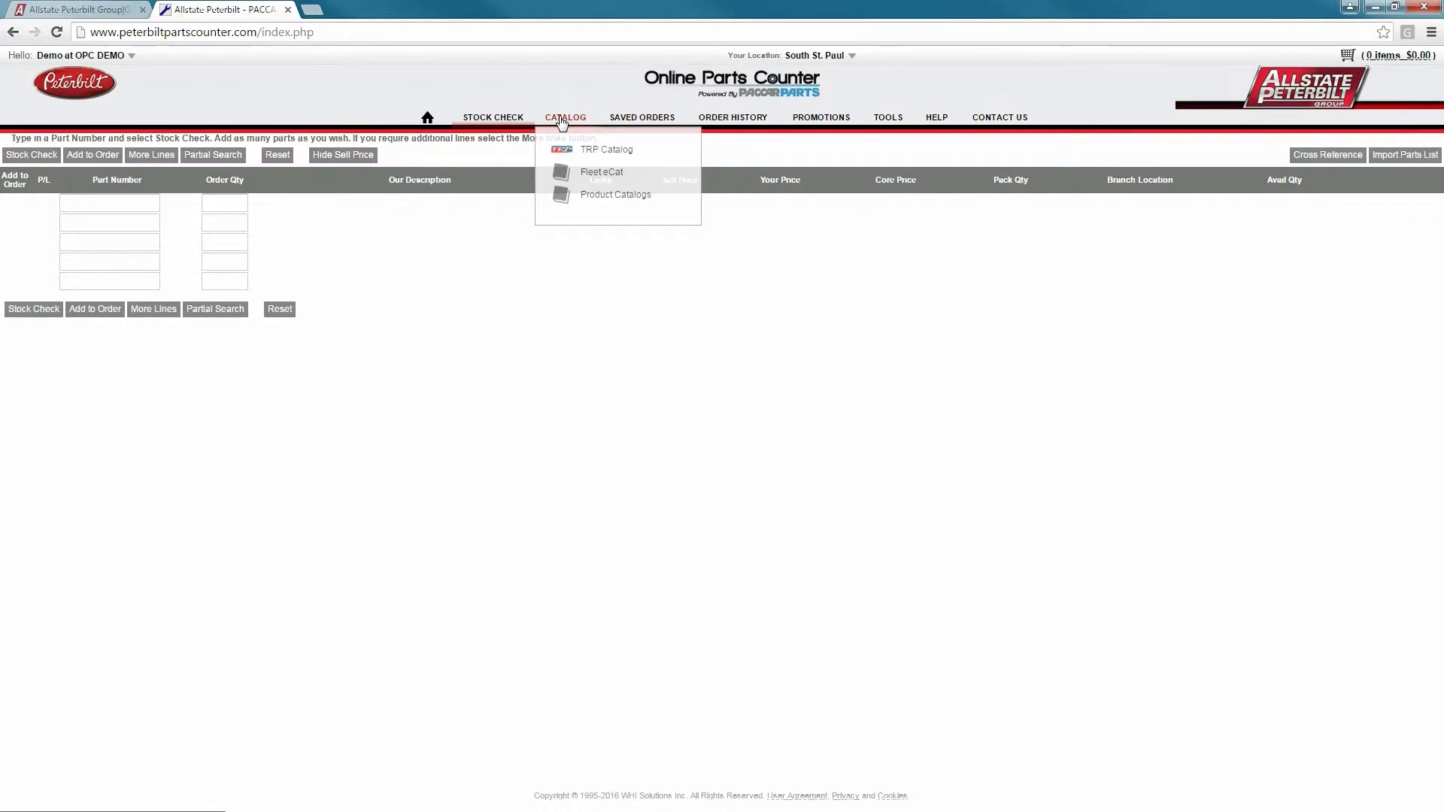
{"action": "left_click", "coordinate": [606, 149]}
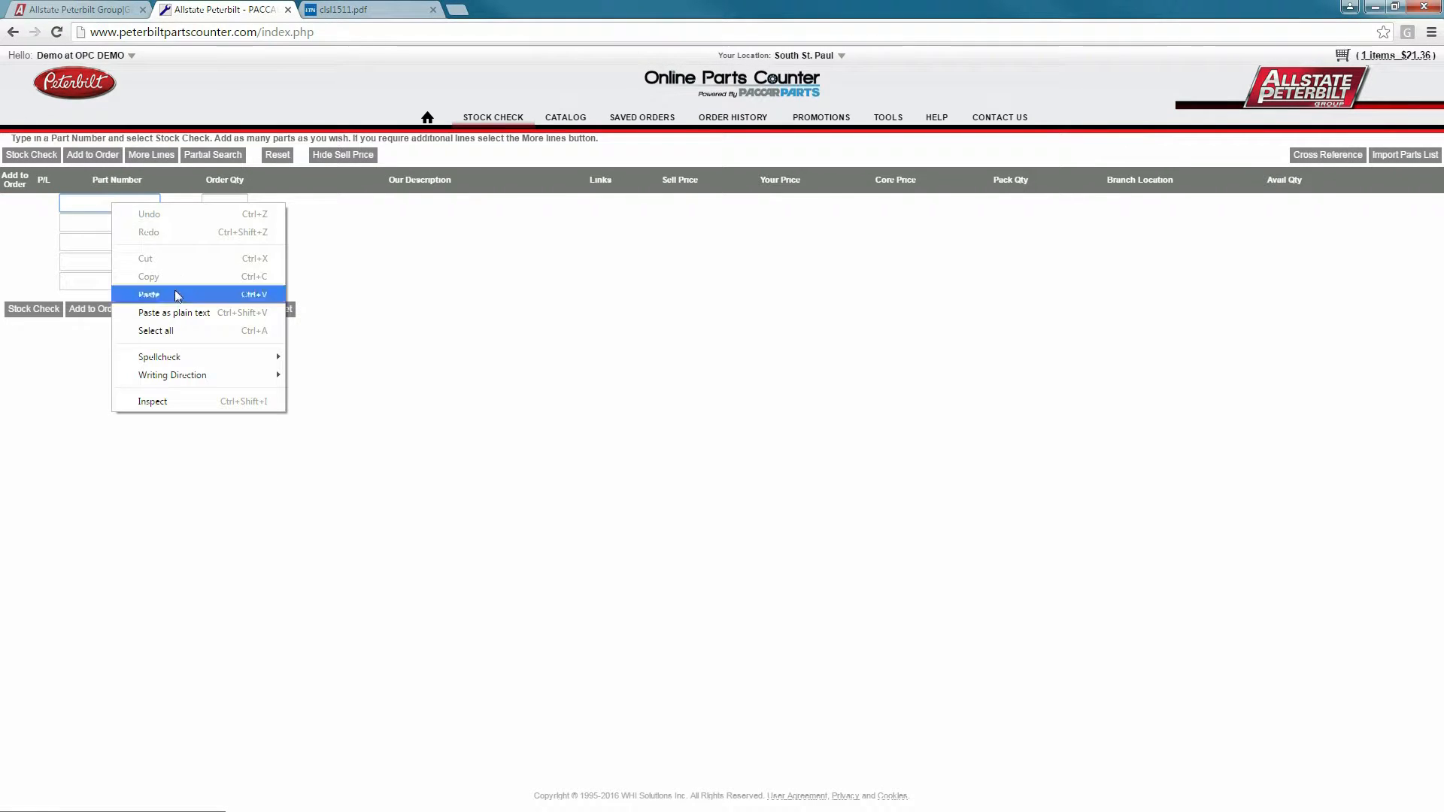
Step: Paste a copied part number into the first stock check line
{"action": "left_click", "coordinate": [887, 118]}
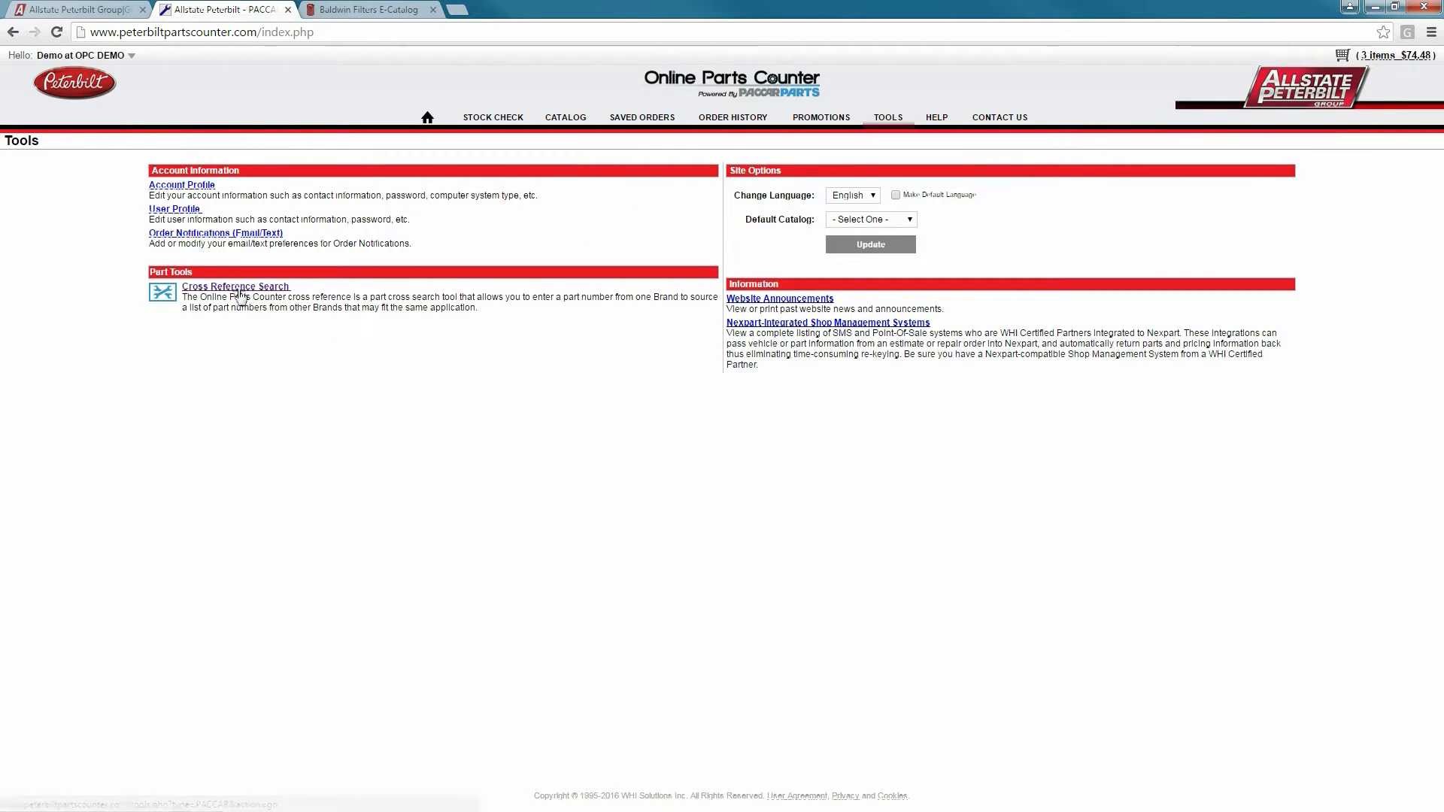
Step: Start a Cross Reference Search and ready the part number field
{"action": "left_click", "coordinate": [235, 286]}
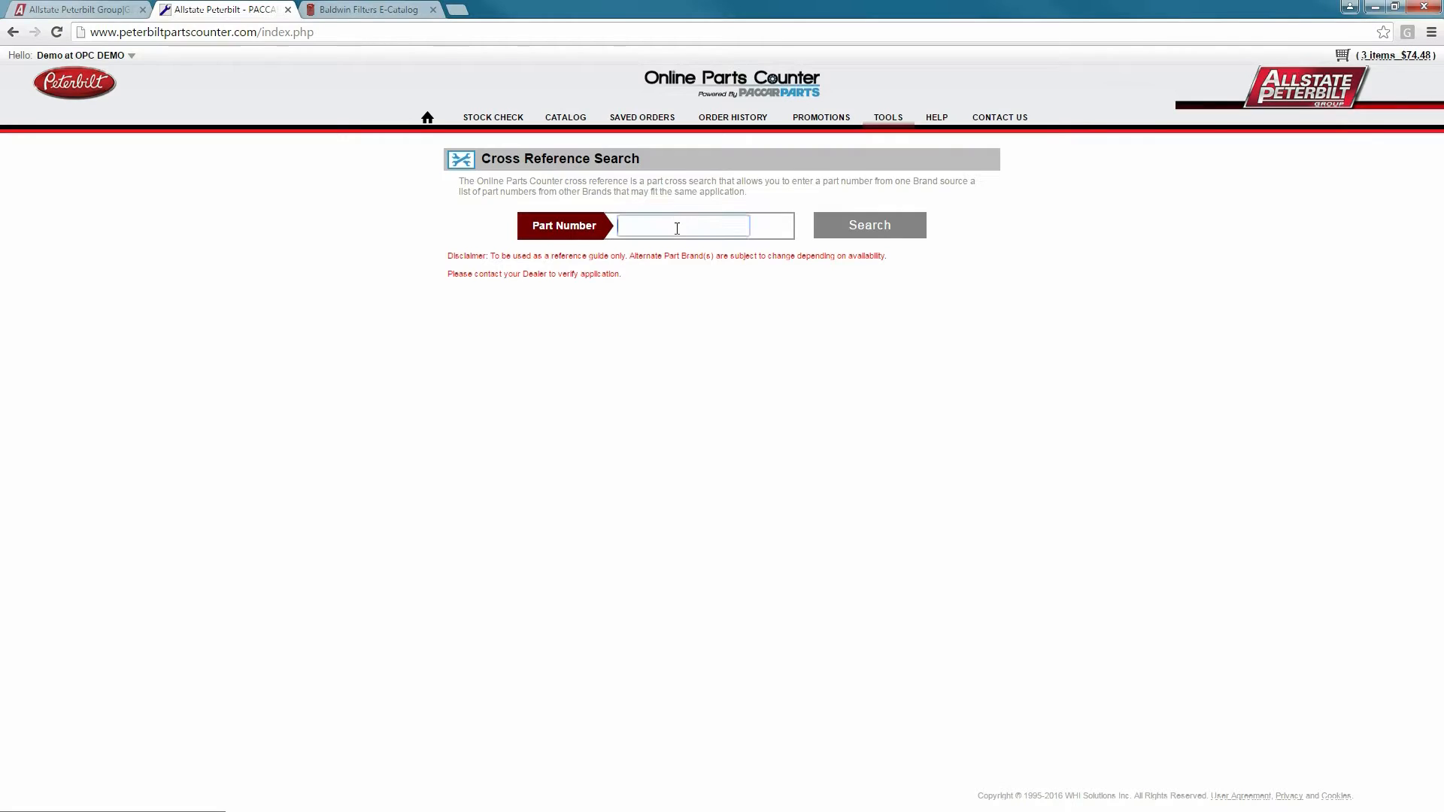
{"action": "left_click", "coordinate": [733, 117]}
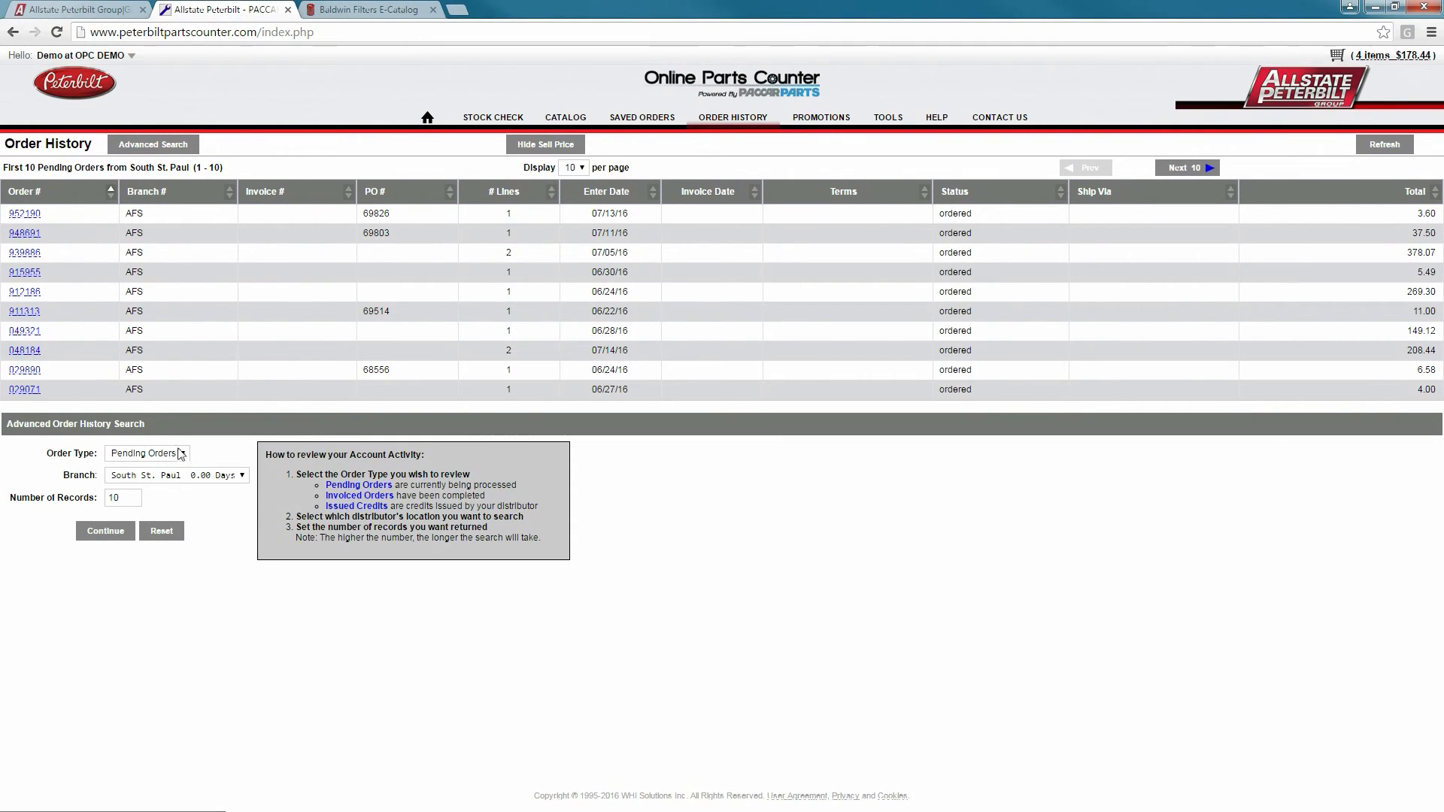
Step: Show the Order Type choices in Advanced Order History Search
{"action": "left_click", "coordinate": [147, 453]}
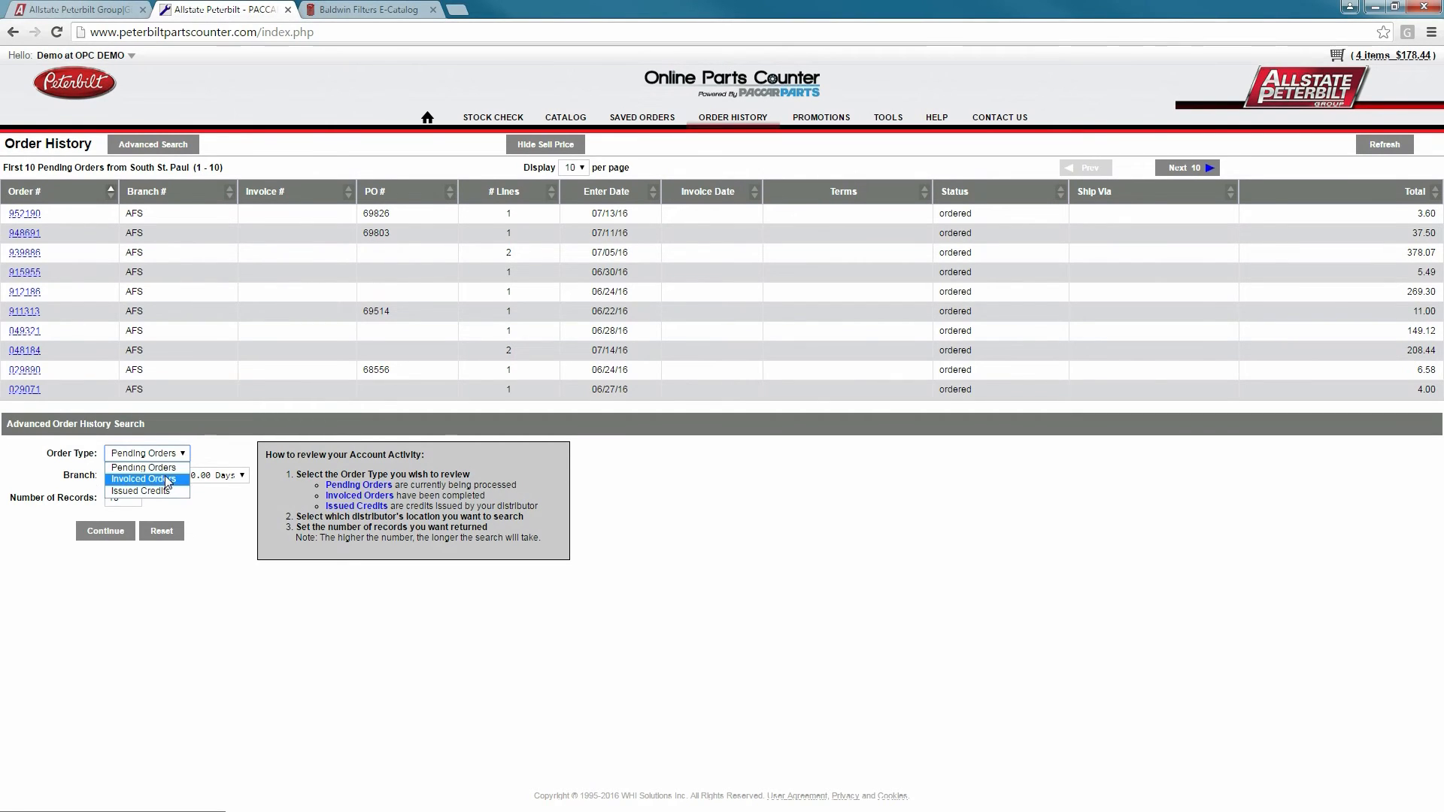